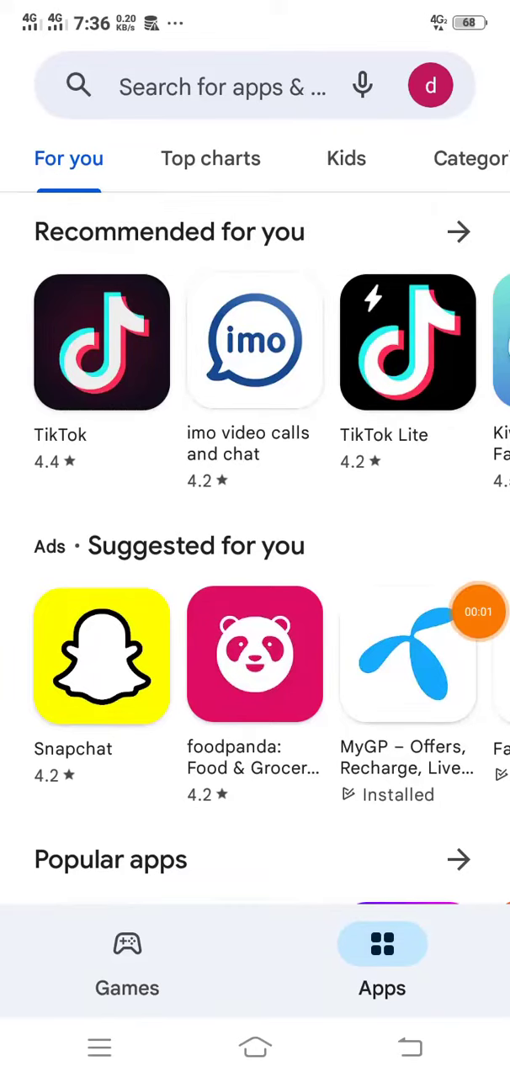
Search the Play Store for 'trust' and pick the 'trust wallet' suggestion
click(222, 86)
text(trust)
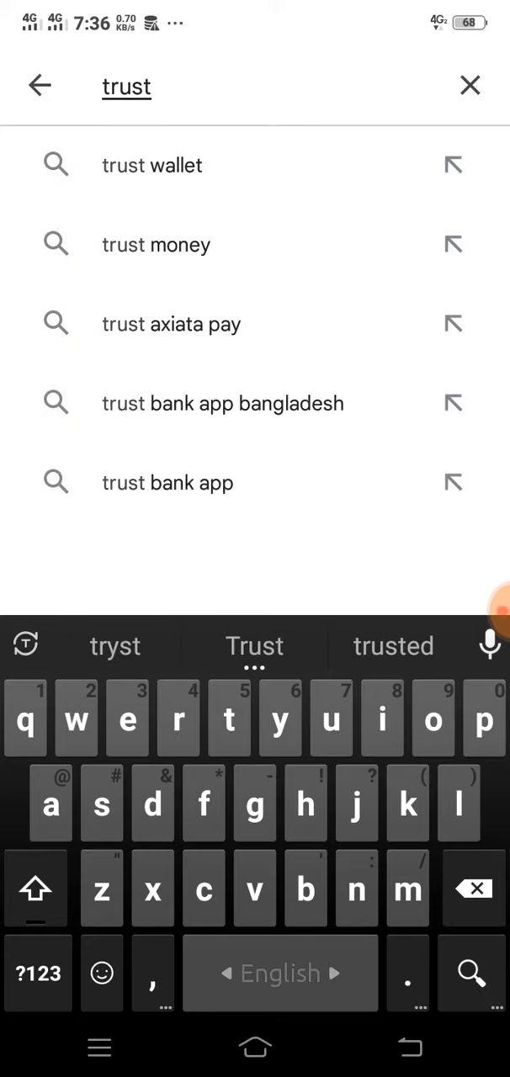
click(151, 165)
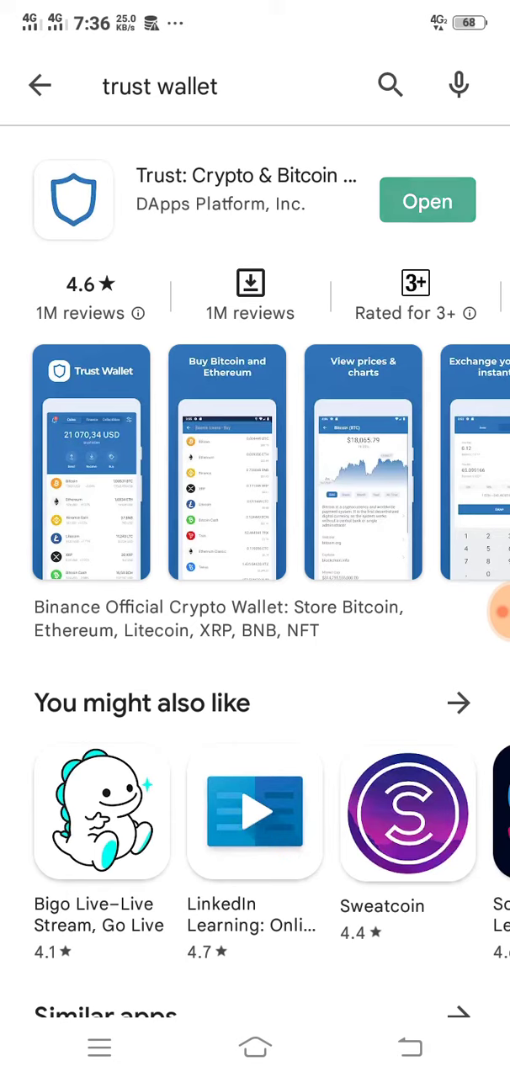
Launch Trust Wallet and go to Settings to reach Multi-Coin Wallet 3's details
click(427, 200)
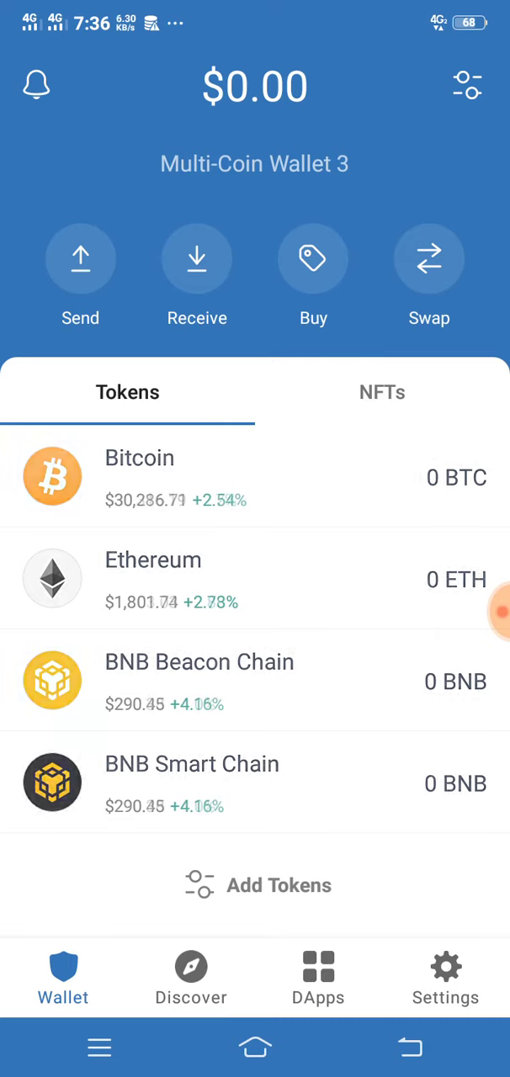
click(444, 976)
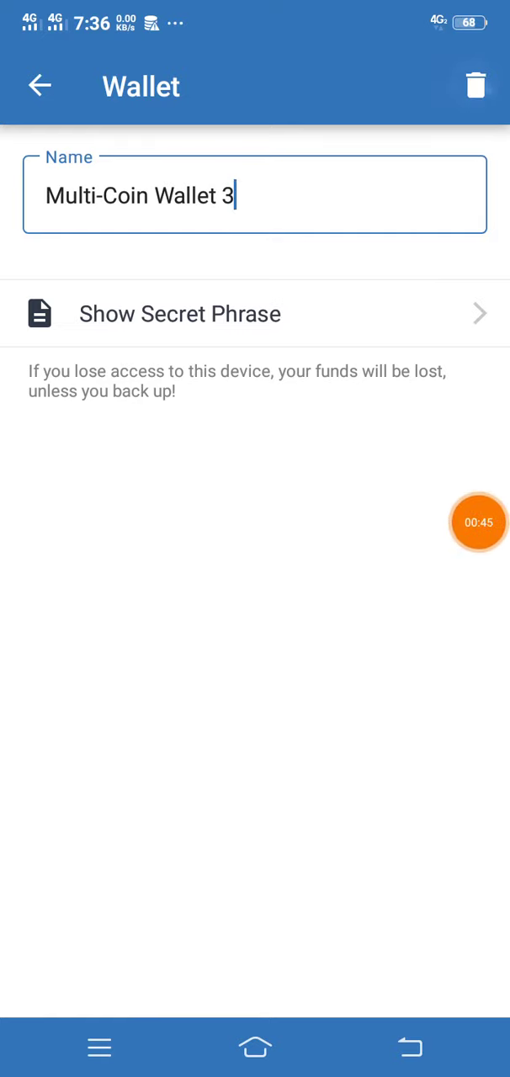
Delete Multi-Coin Wallet 3 via the trash icon, confirm OK, and reach the restore-wallet guide
click(474, 85)
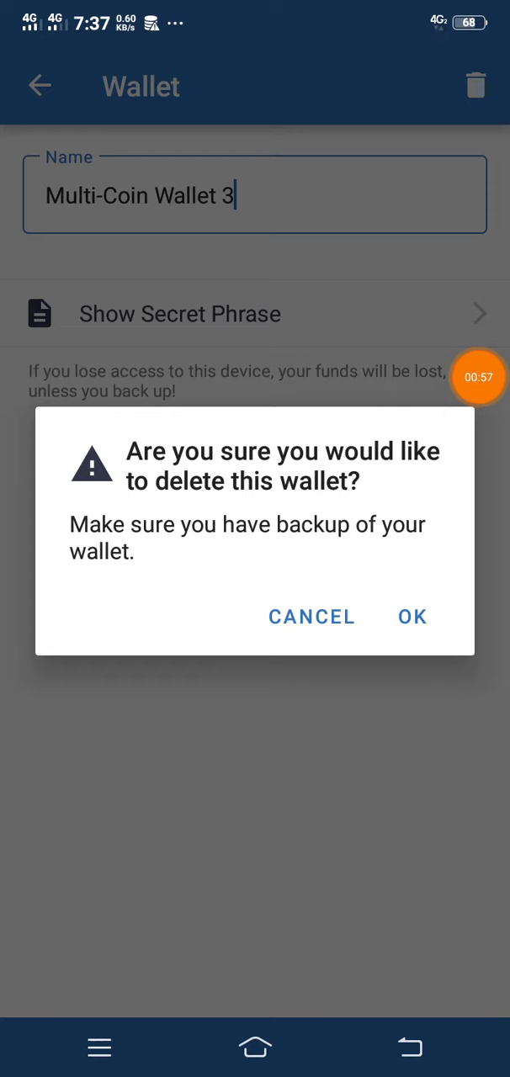
click(413, 616)
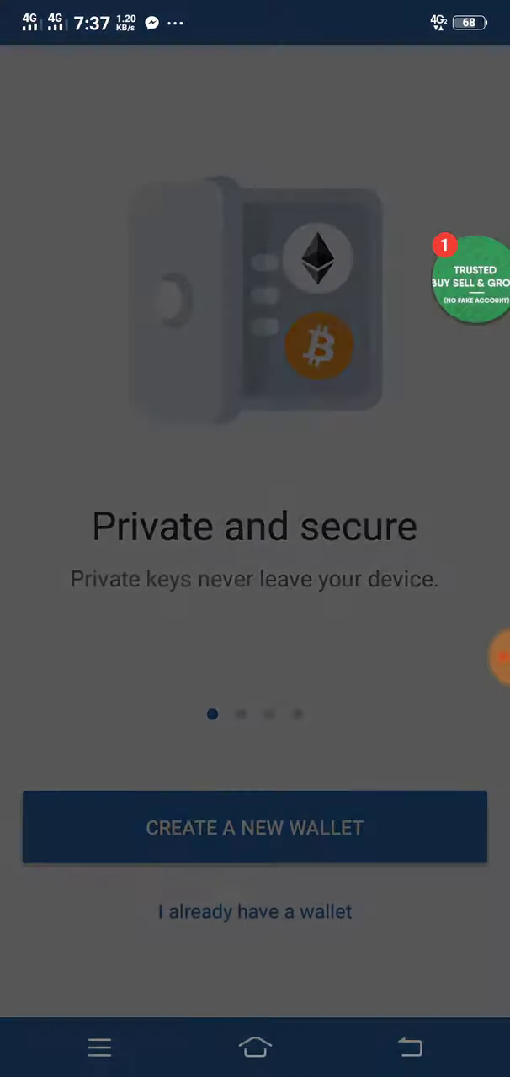
click(254, 912)
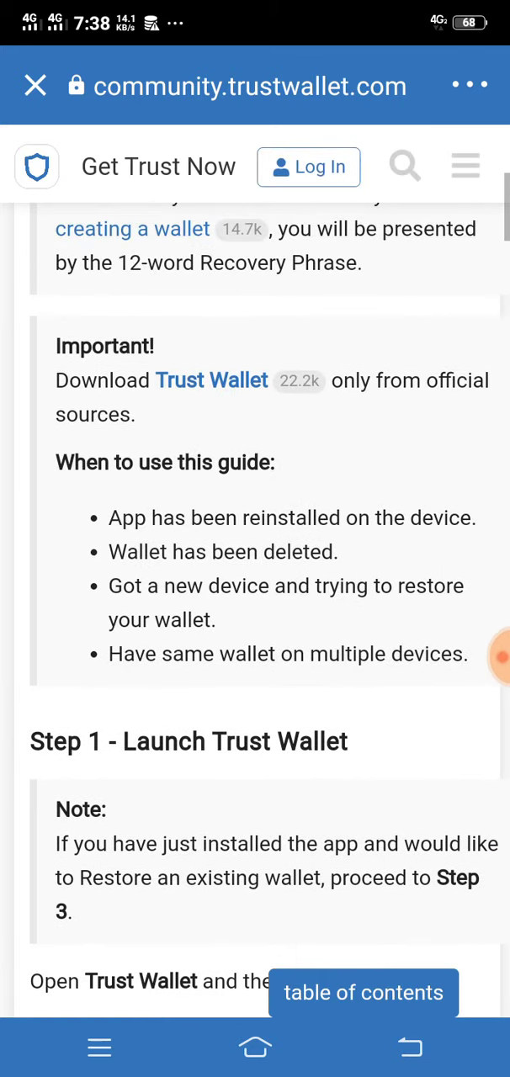
scroll(down, 3)
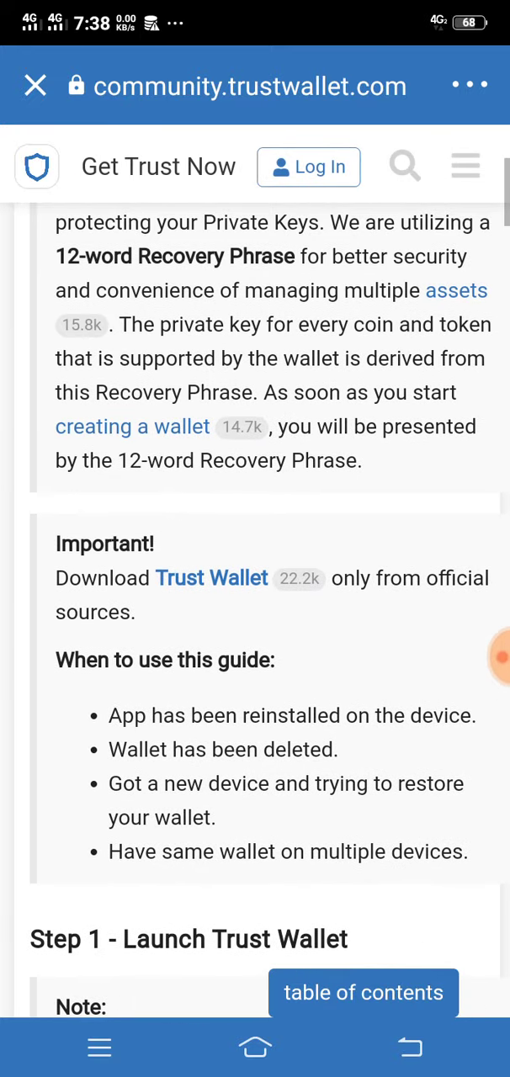
scroll(down, 3)
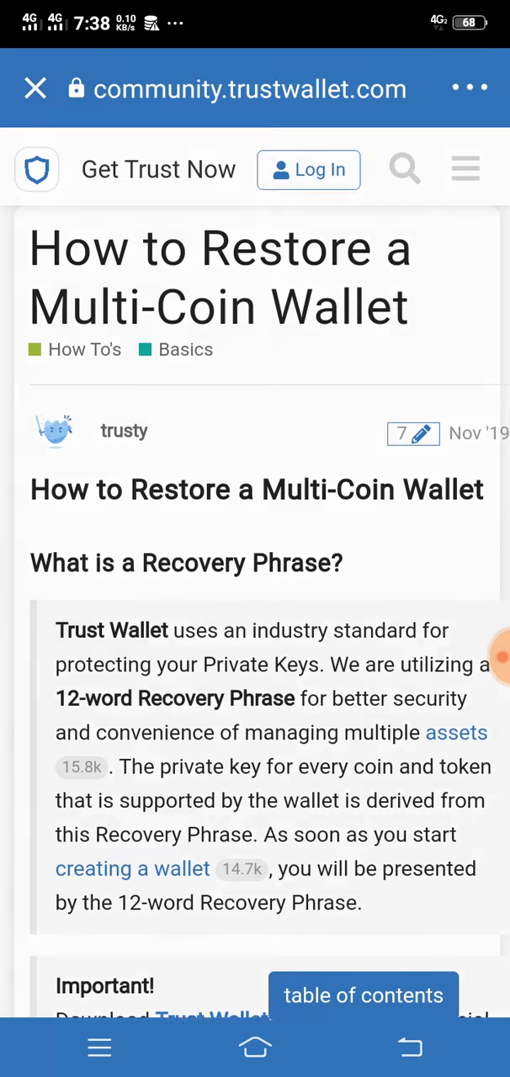
scroll(down, 3)
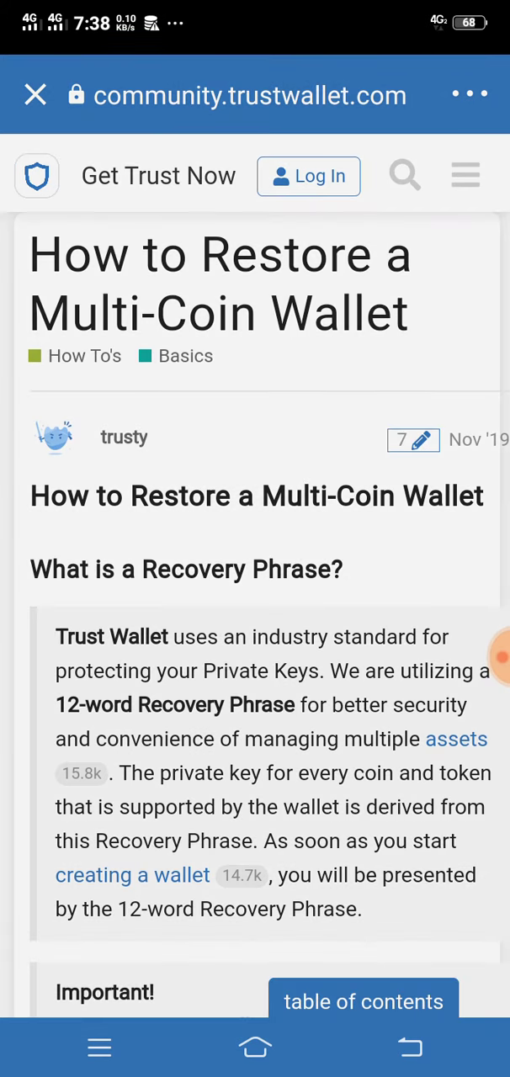